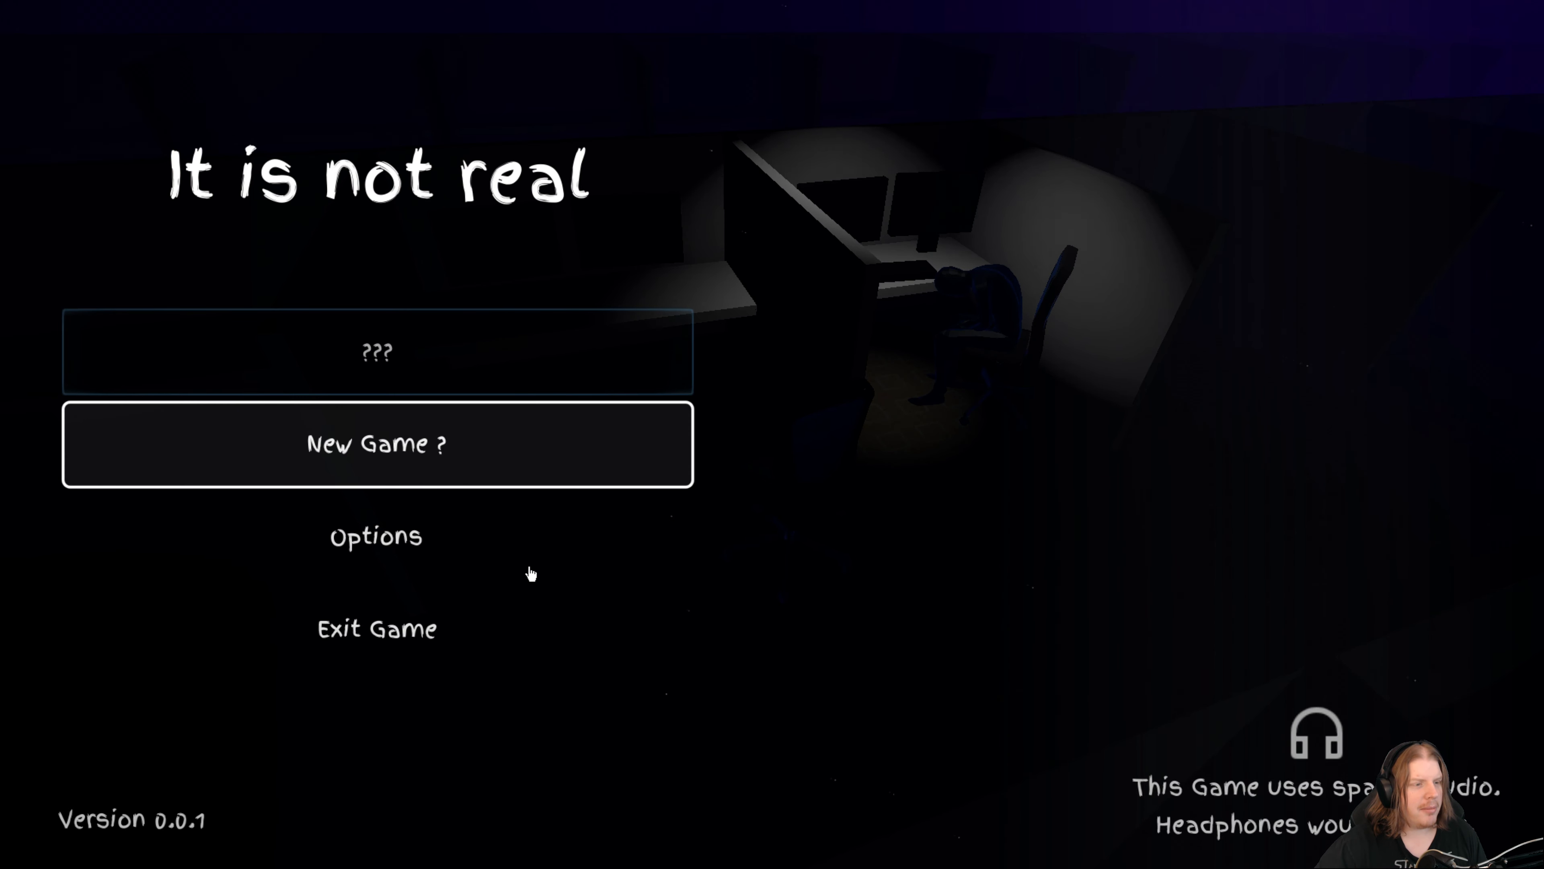
# Begin a new game from the title menu, arriving at the dimly red-lit desk.
pyautogui.click(377, 443)
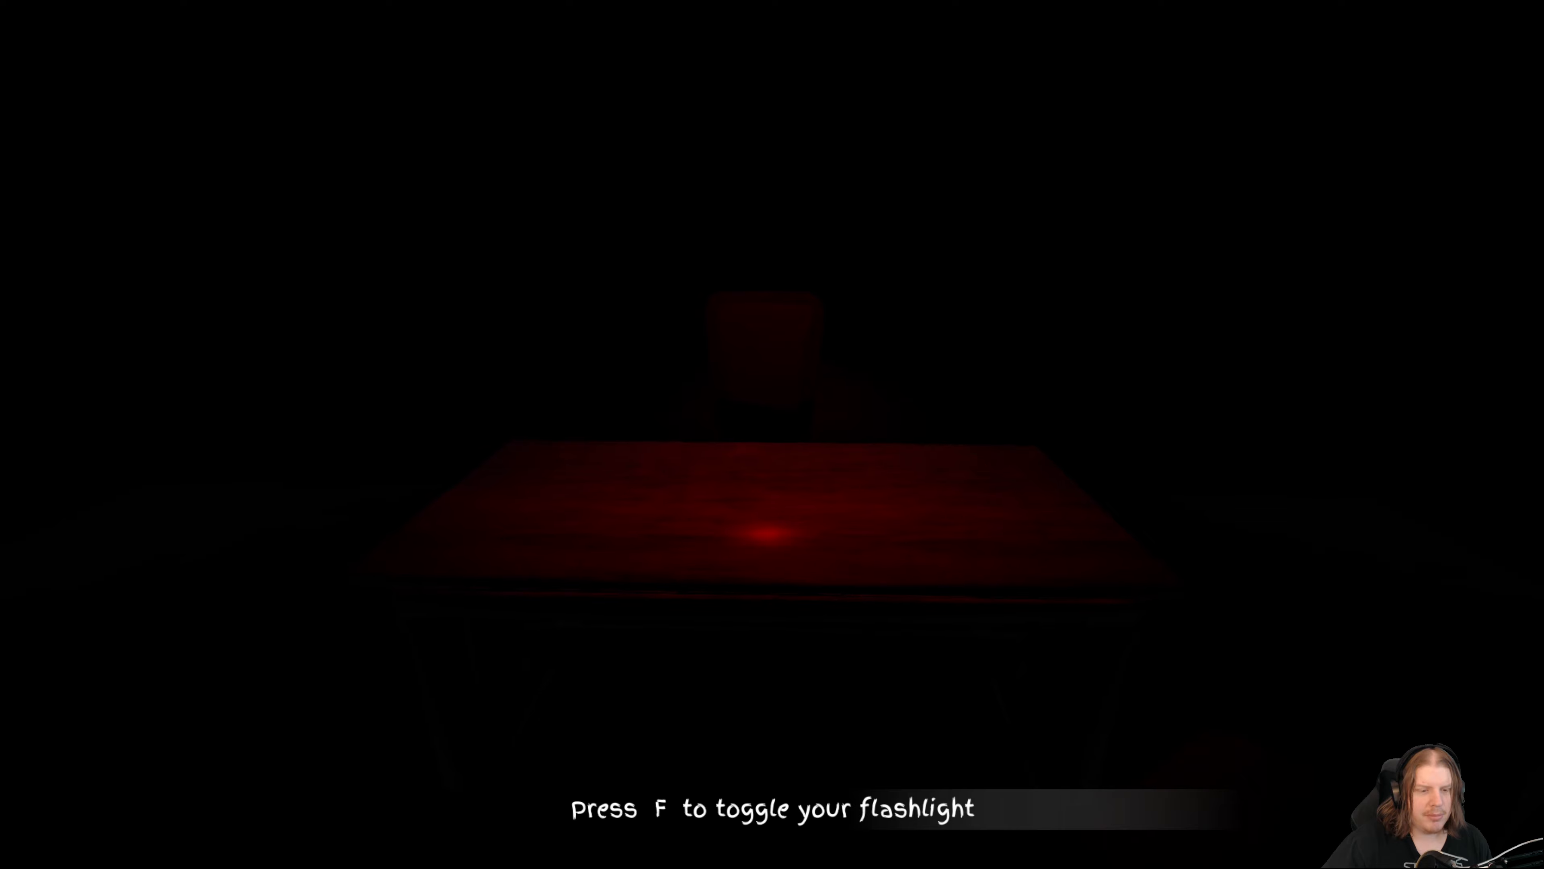
# Switch on the flashlight in the dark room, then reach the Options screen from the menu.
pyautogui.press('f')
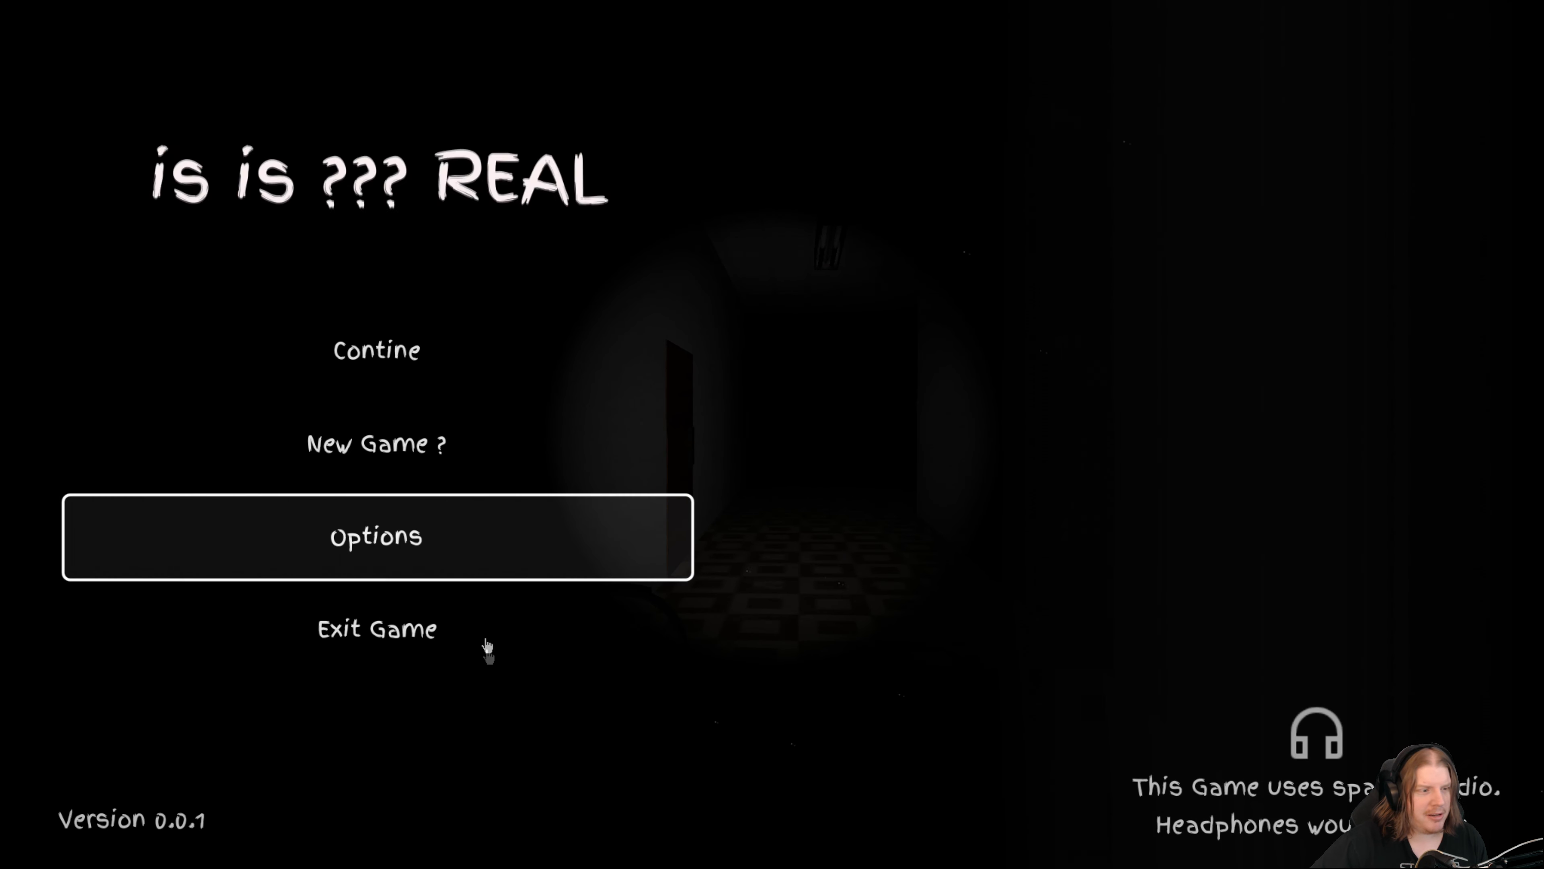
pyautogui.click(377, 536)
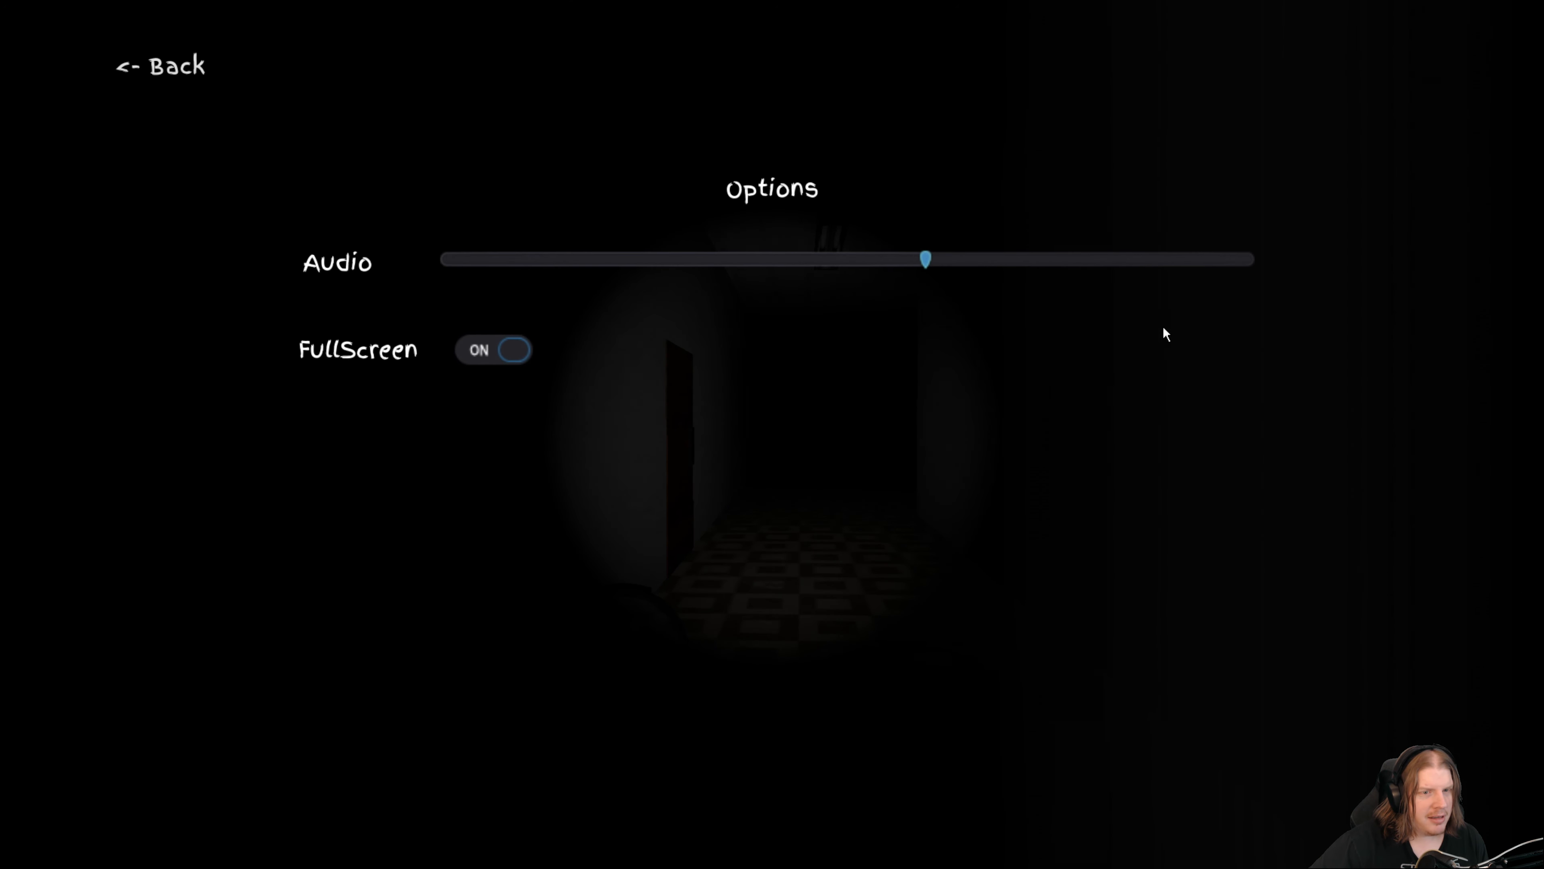
pyautogui.click(160, 65)
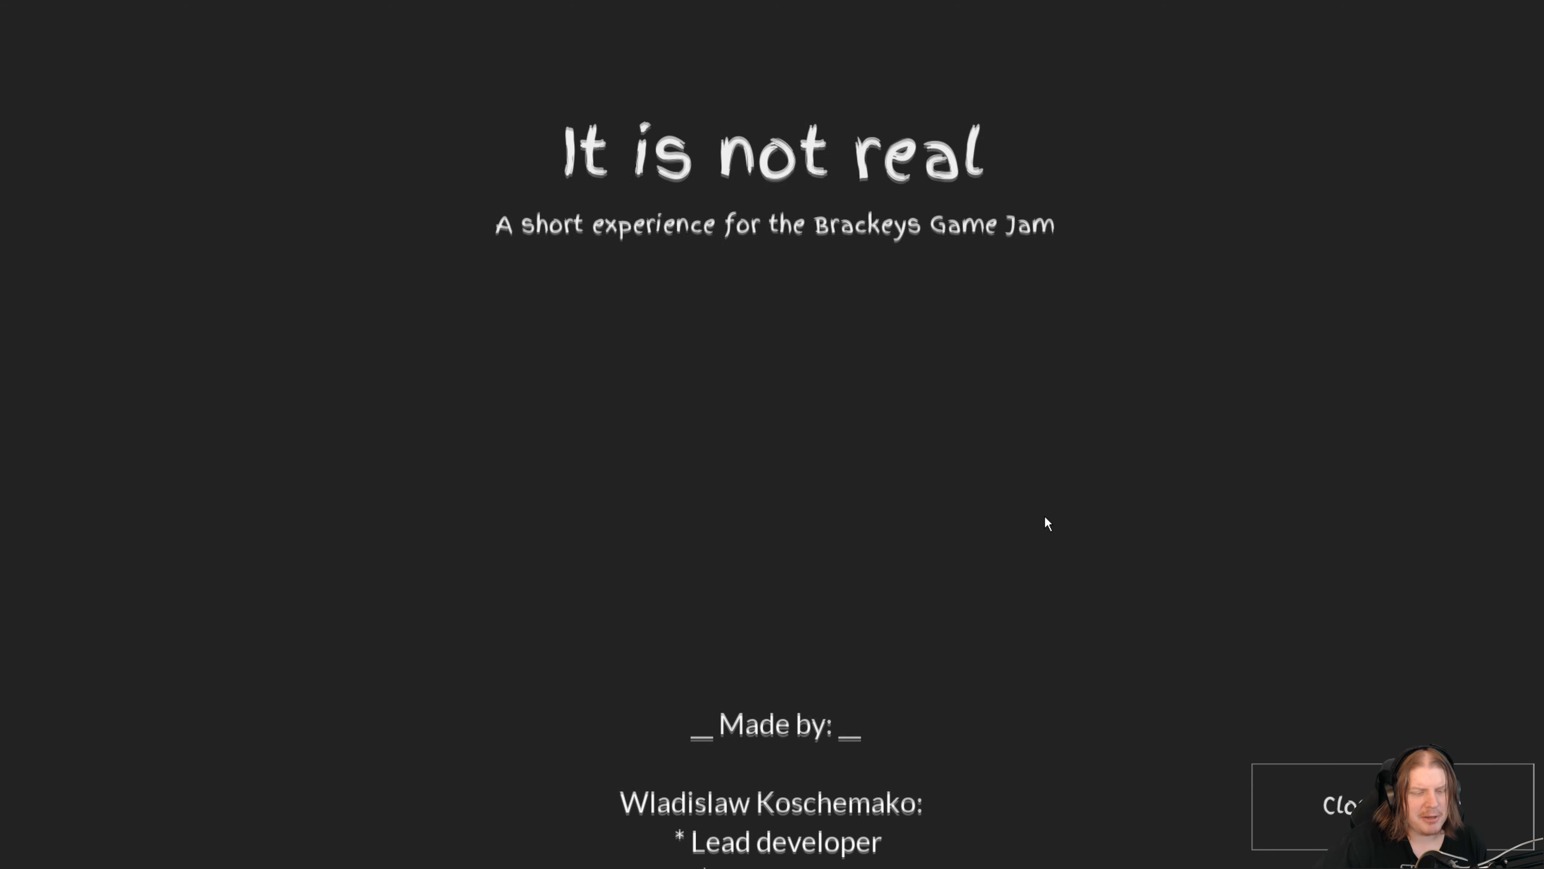
# Scroll the credits past tools, assets and fonts to the 'Thank you for playing' line.
pyautogui.scroll(-3)
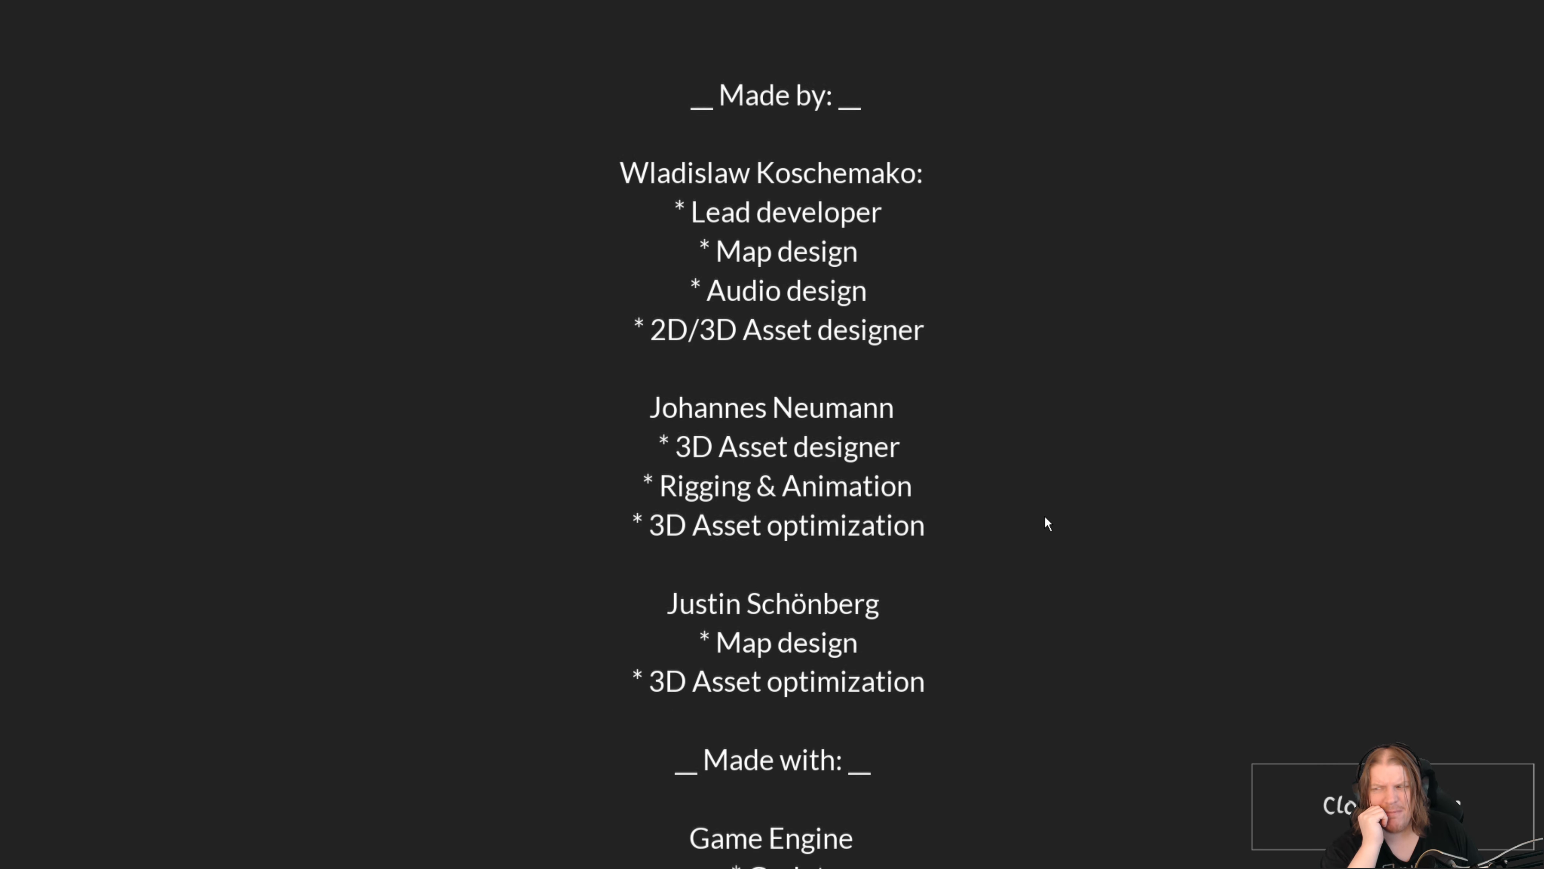
pyautogui.scroll(-3)
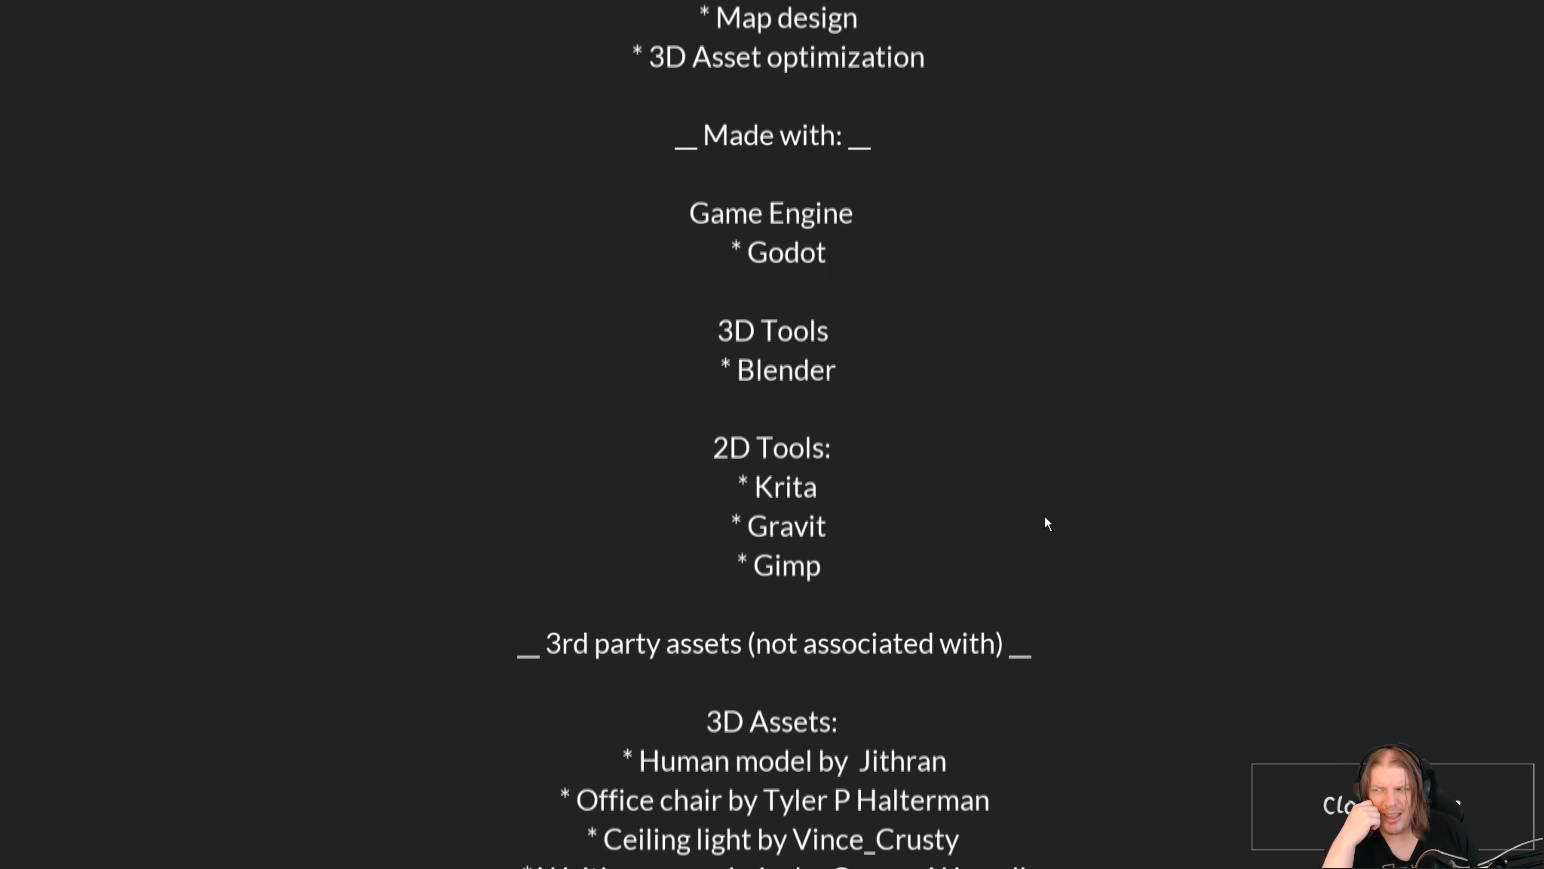
pyautogui.scroll(-3)
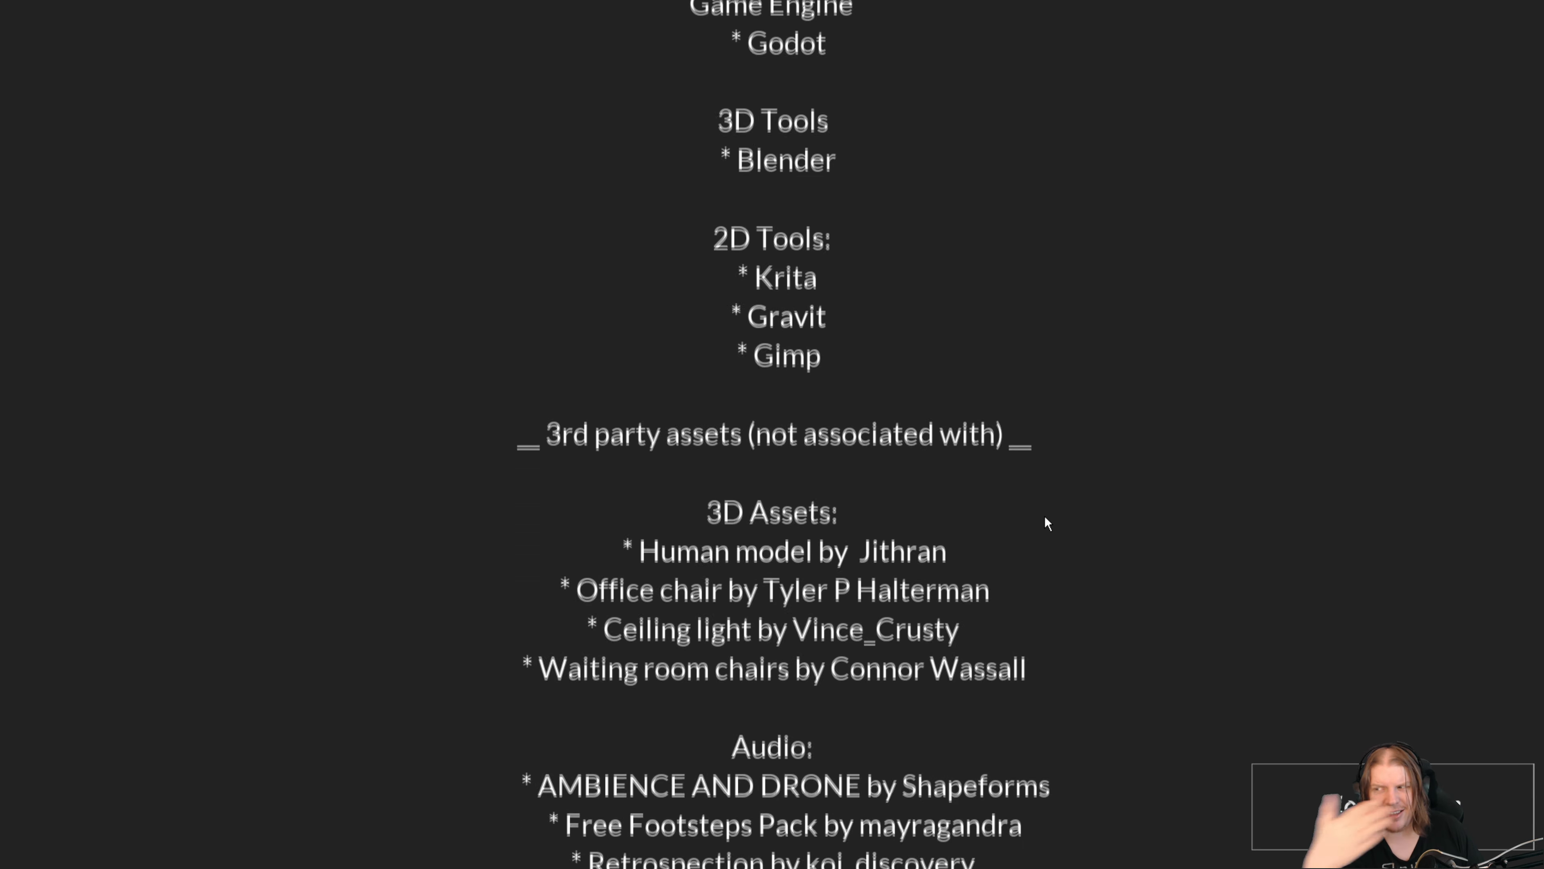
pyautogui.scroll(-3)
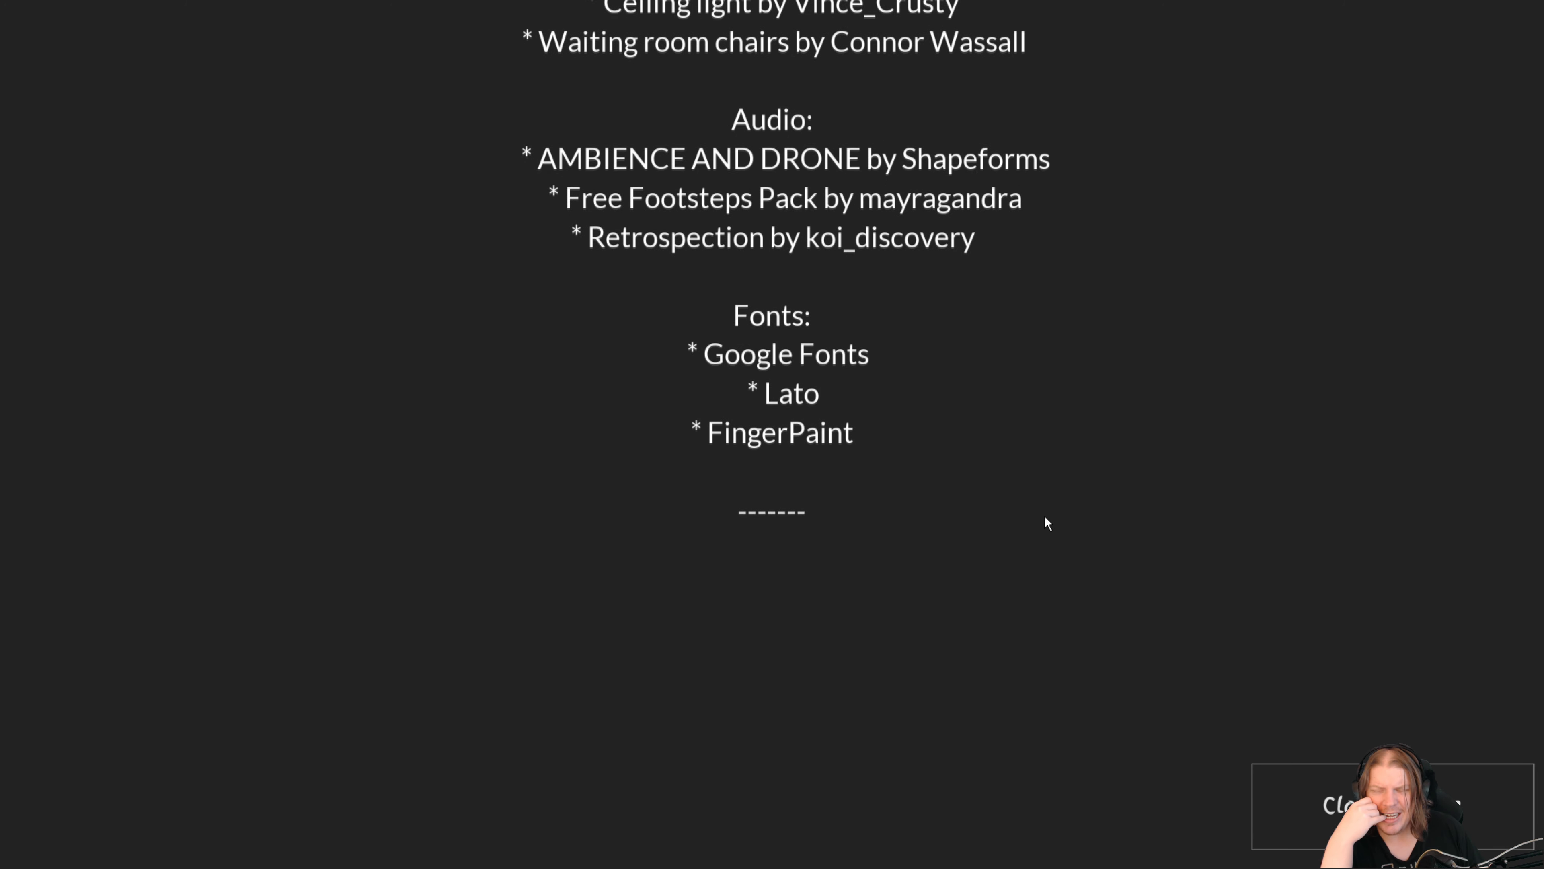
pyautogui.scroll(-3)
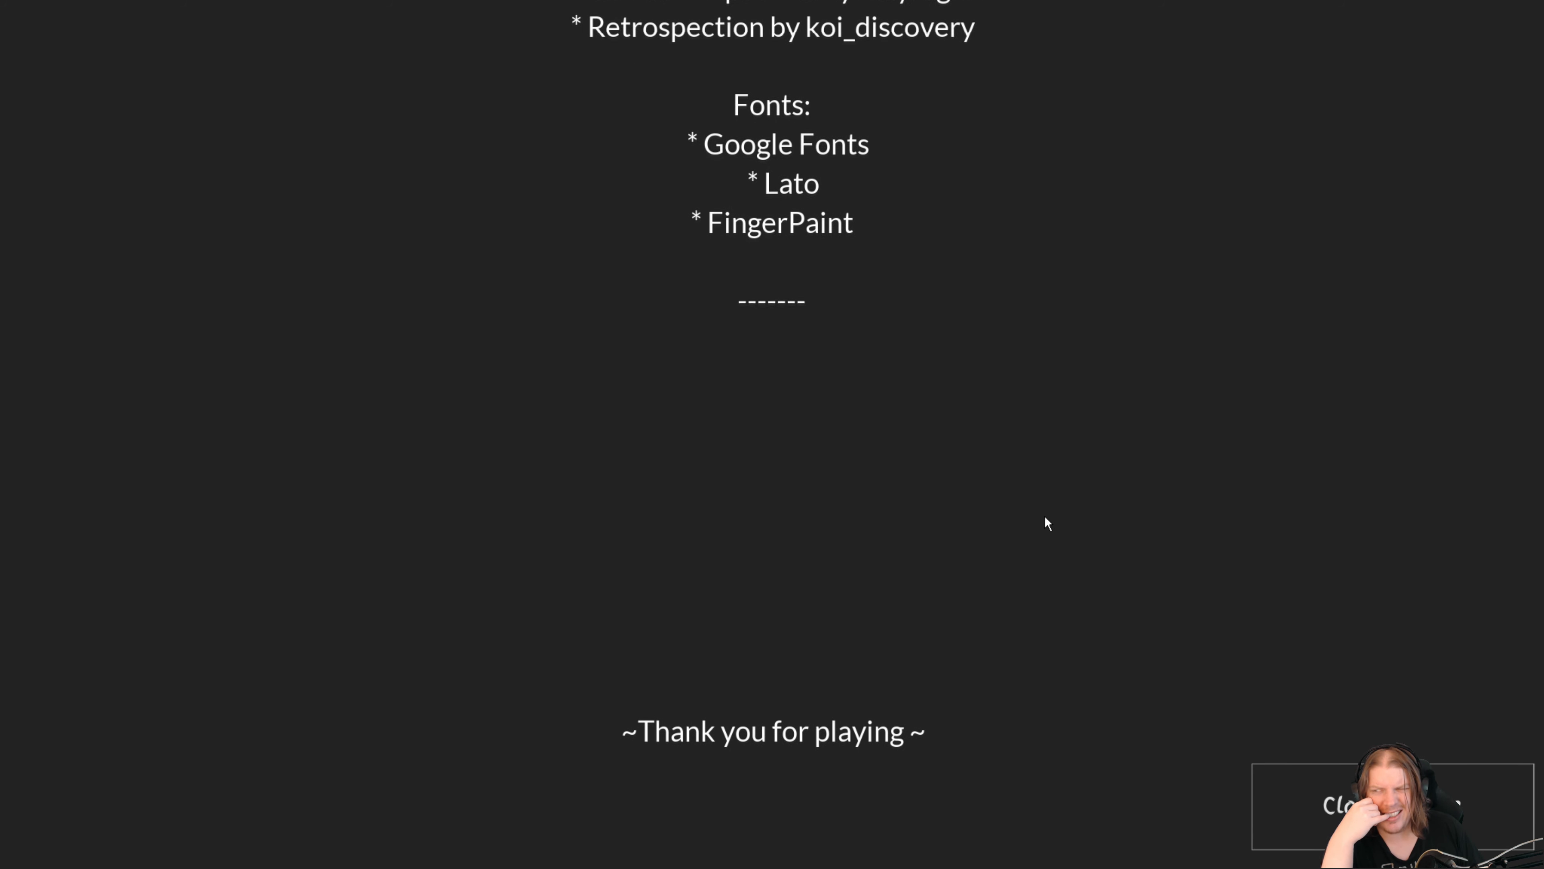